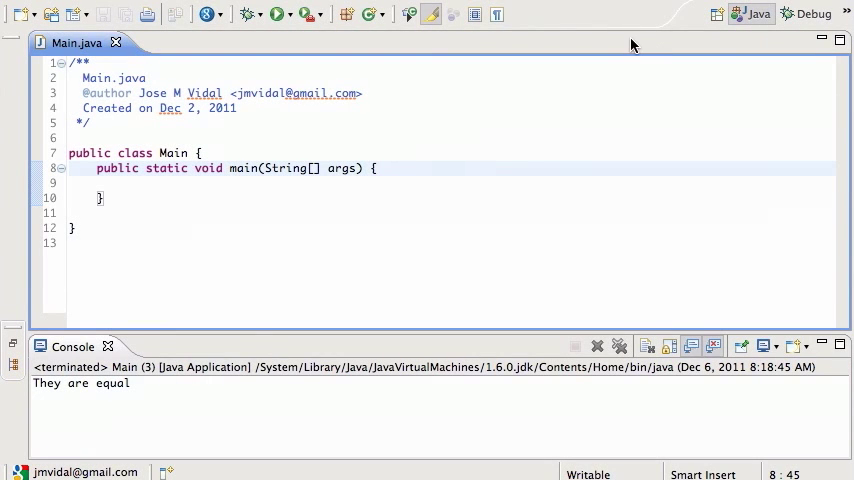
- Create a new Java class named Person
{"action": "left_click", "coordinate": [346, 14]}
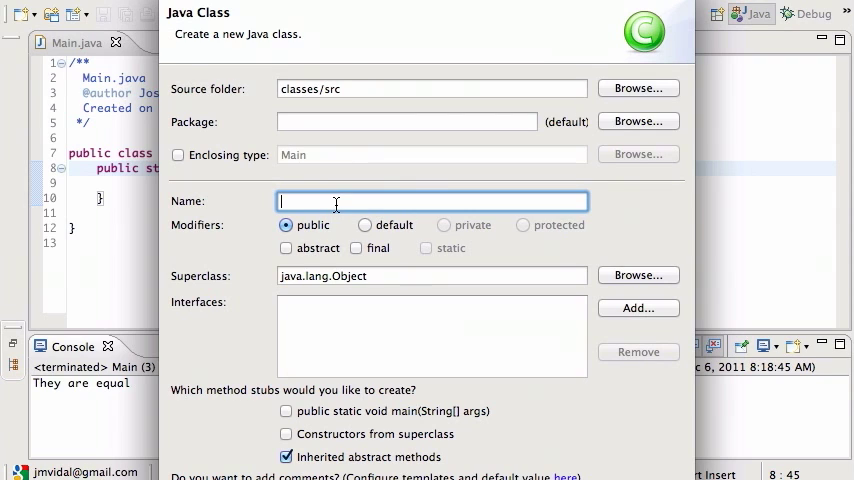
{"action": "type", "text": "Person"}
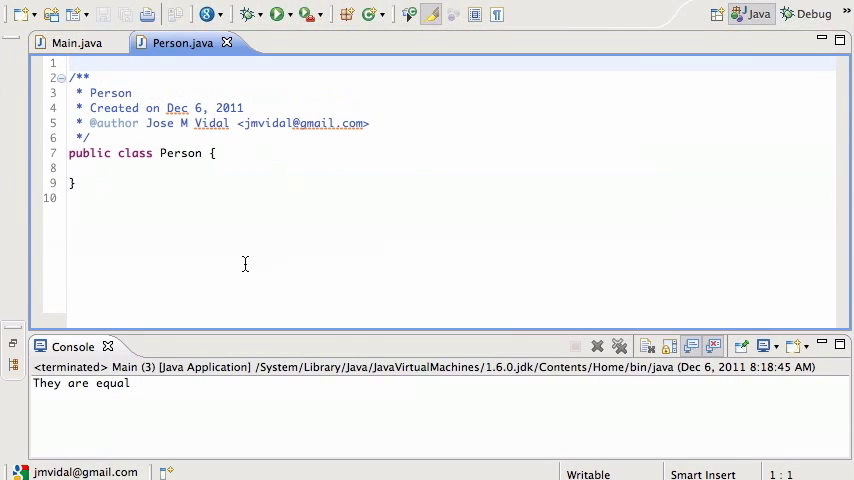
- Add private String name and private int height fields, documenting height as inches
{"action": "left_click", "coordinate": [213, 153]}
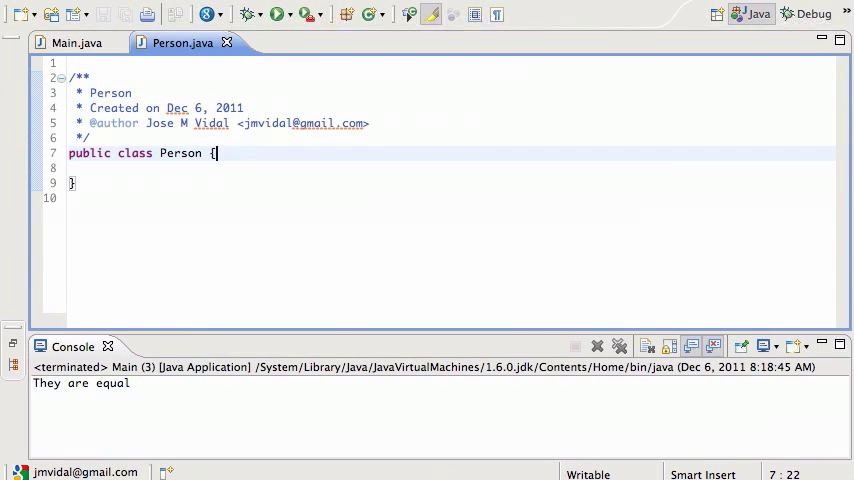
{"action": "type", "text": "private int height;"}
{"action": "type", "text": "private String name;"}
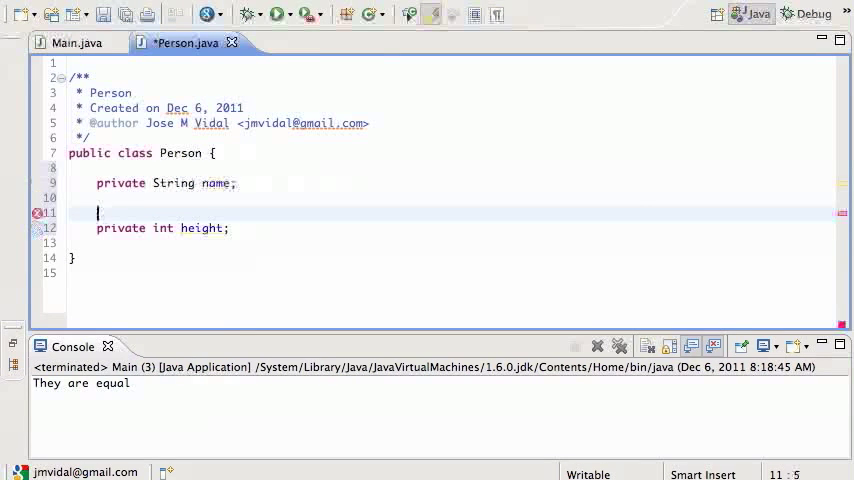
{"action": "type", "text": "/** Height in inches */"}
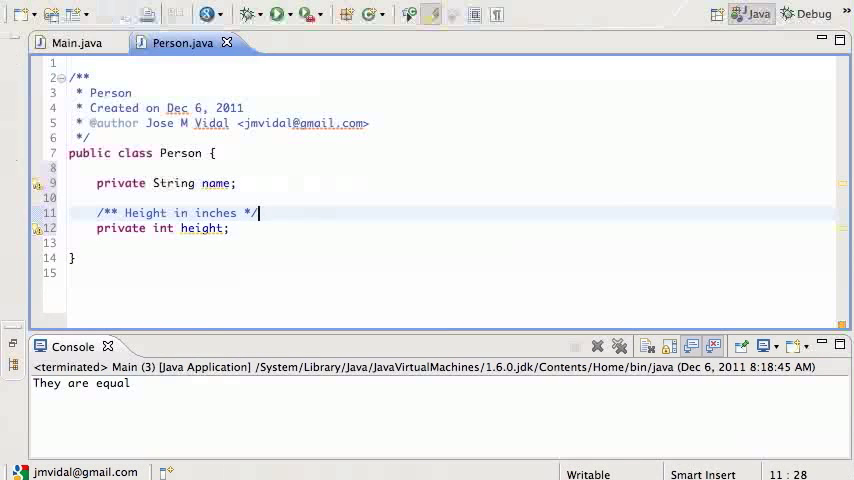
- In Main's main method, write Person p = new Person("Arthur Dent");
{"action": "left_click", "coordinate": [75, 42]}
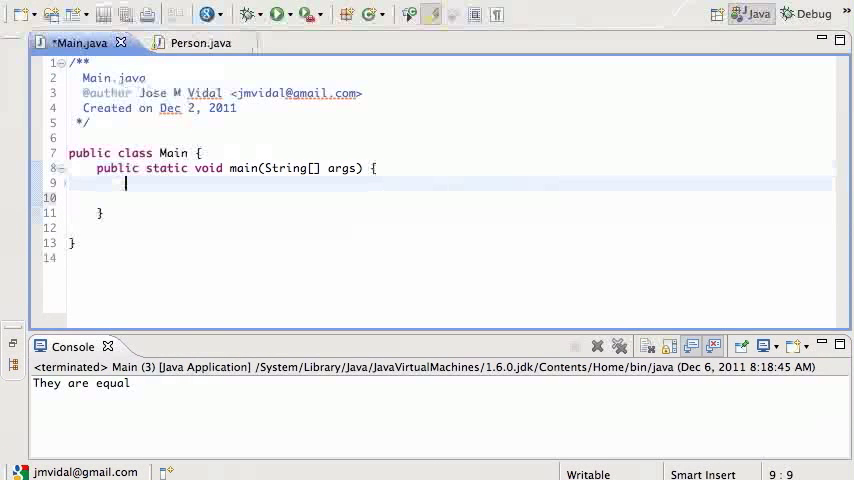
{"action": "type", "text": "Person p = new Pers"}
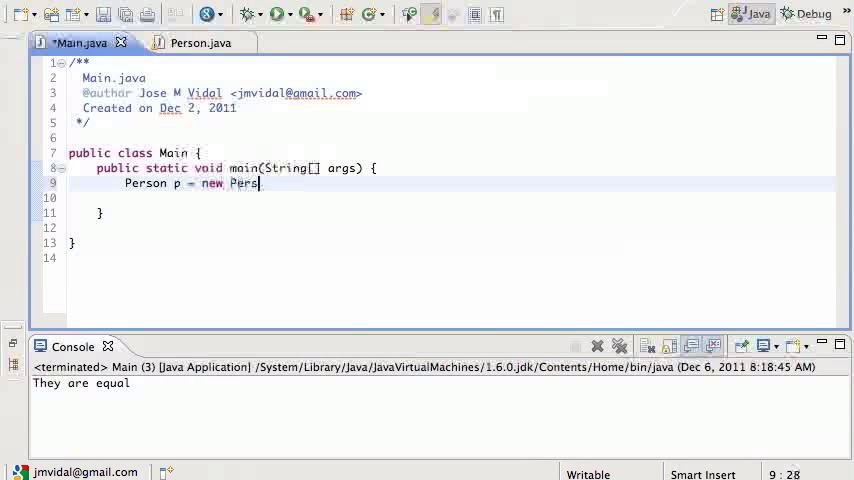
{"action": "type", "text": "on()"}
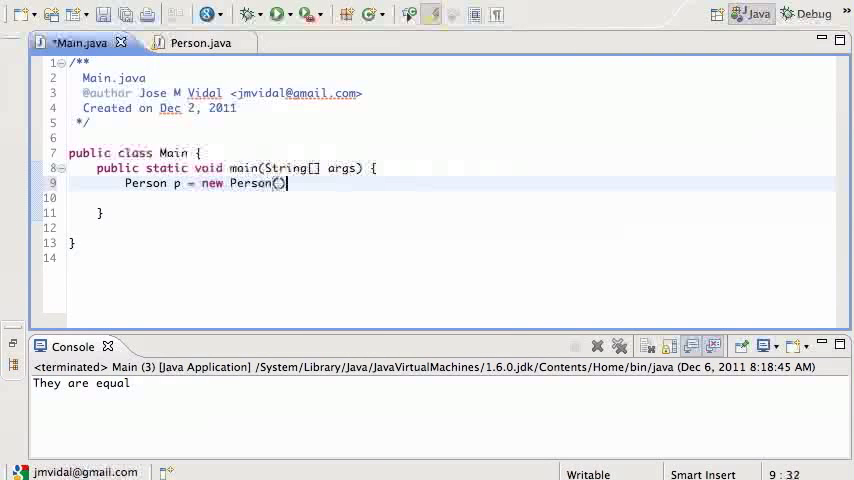
{"action": "type", "text": ";"}
{"action": "type", "text": "ps"}
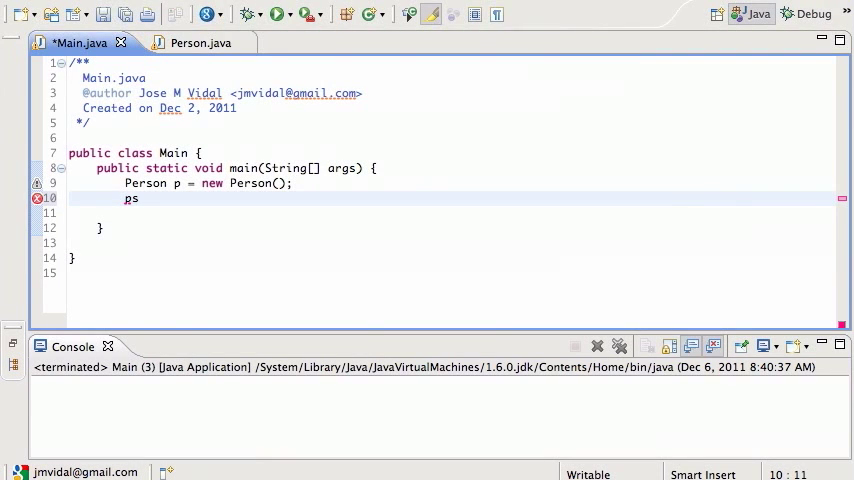
{"action": "key", "text": "BackSpace"}
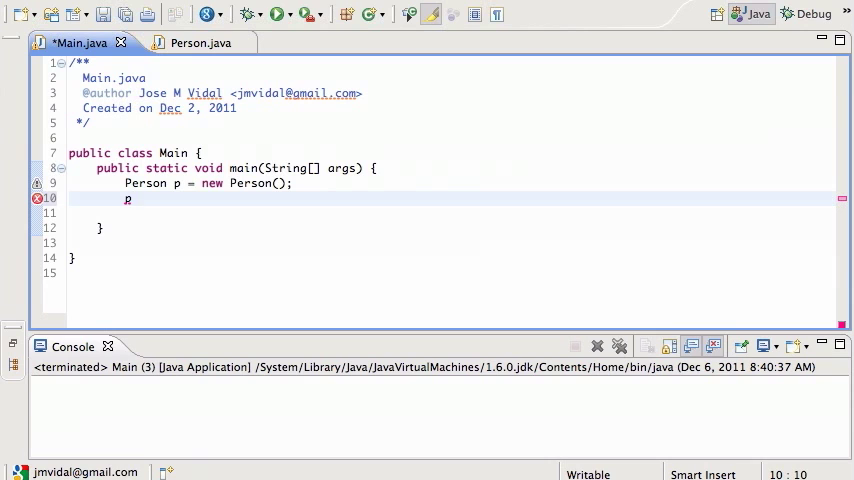
{"action": "type", "text": "."}
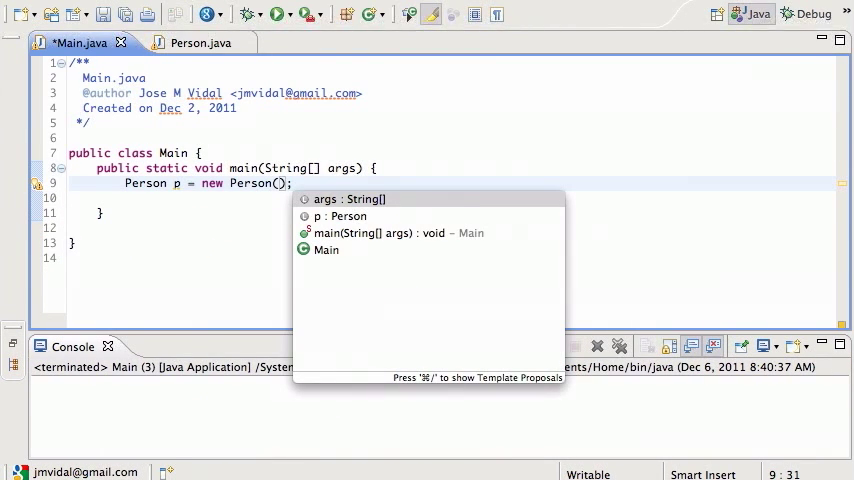
{"action": "type", "text": "\""}
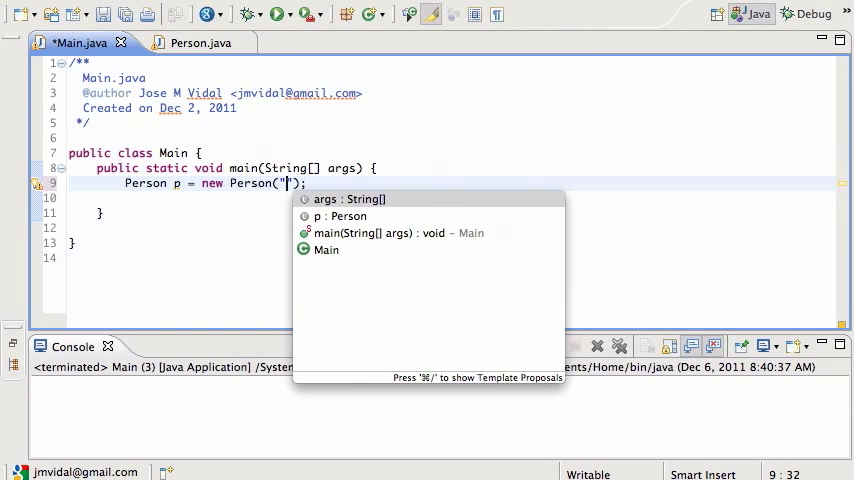
{"action": "type", "text": "Bod"}
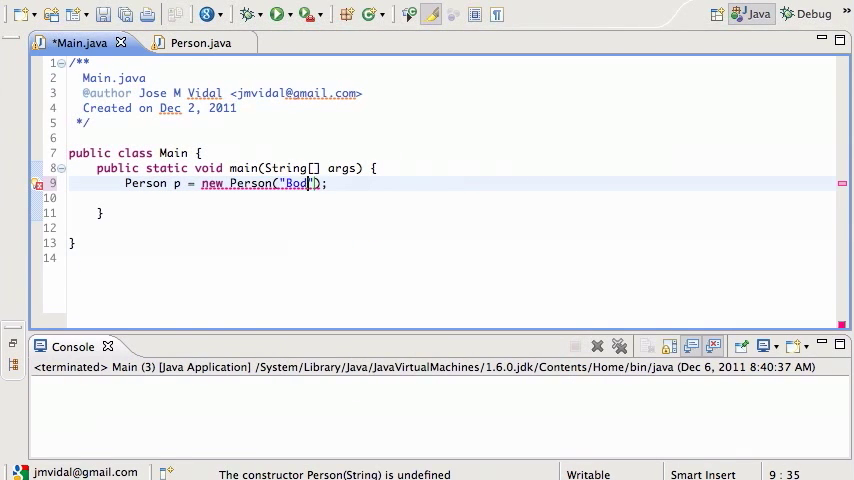
{"action": "type", "text": "\" \""}
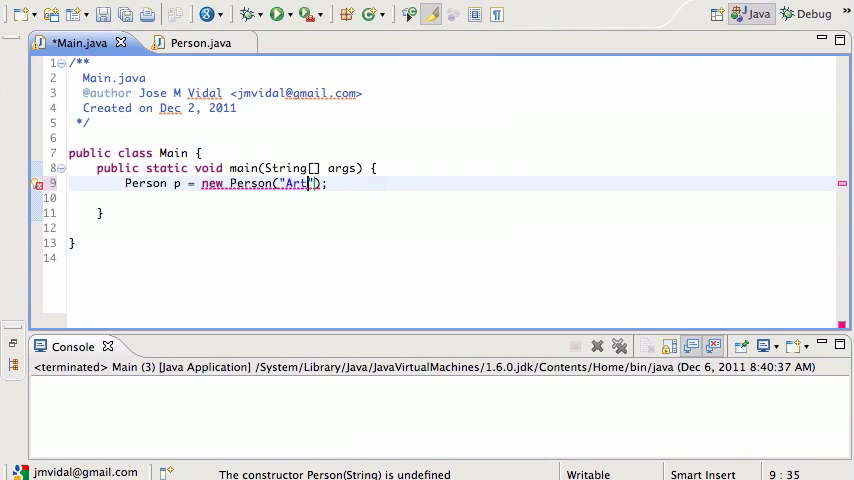
{"action": "type", "text": "hur Dent"}
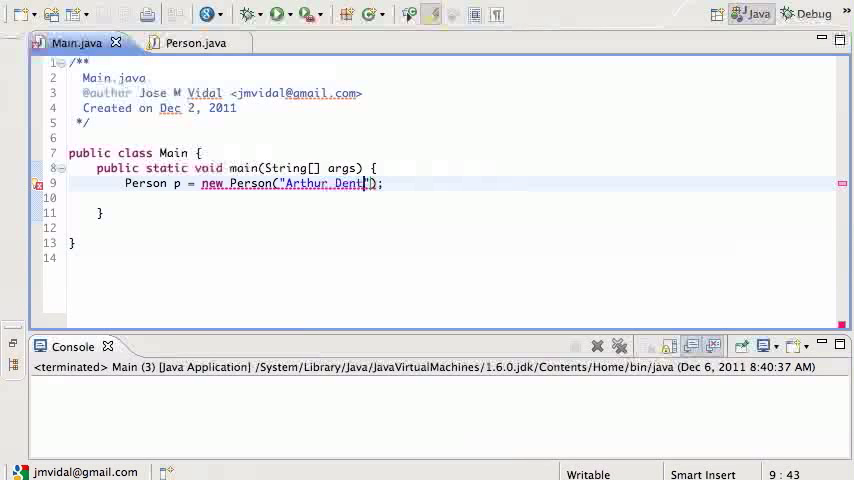
- Add a public Person(String name) constructor setting this.name = name
{"action": "left_click", "coordinate": [182, 42]}
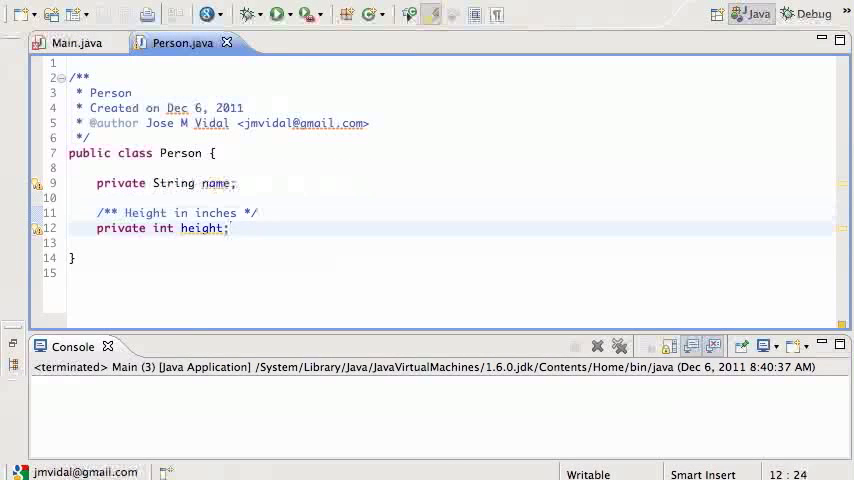
{"action": "type", "text": "public"}
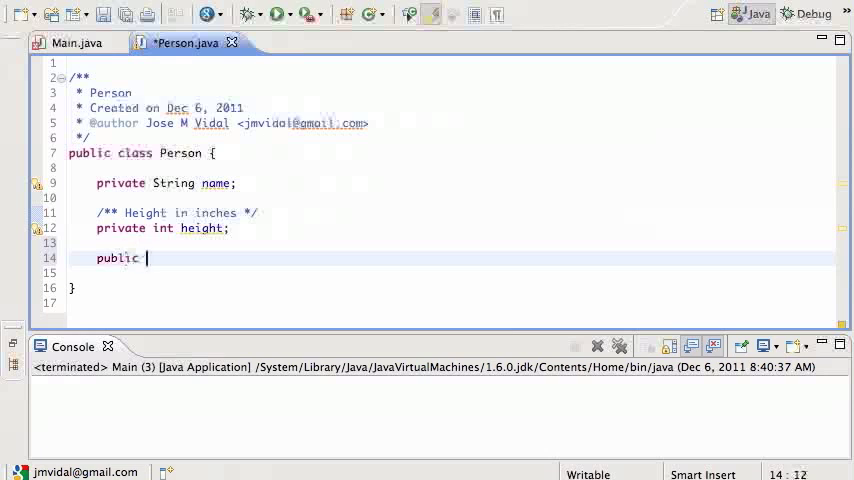
{"action": "type", "text": "Person"}
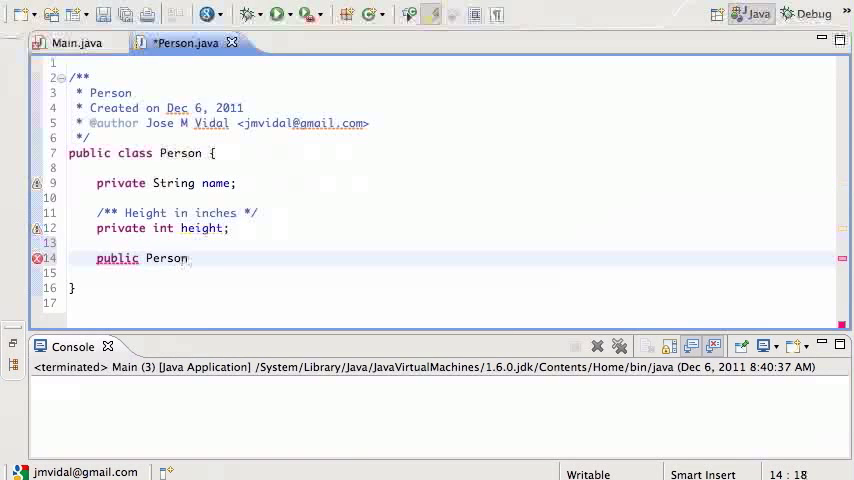
{"action": "type", "text": "(String n"}
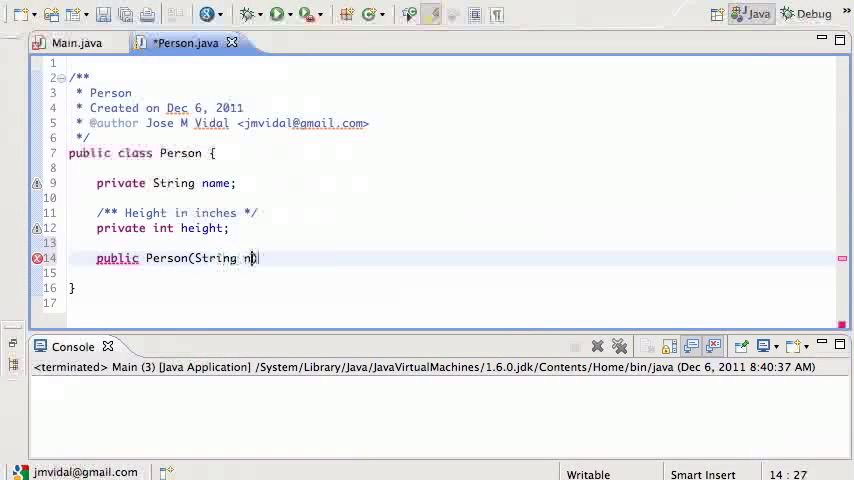
{"action": "type", "text": "ame){"}
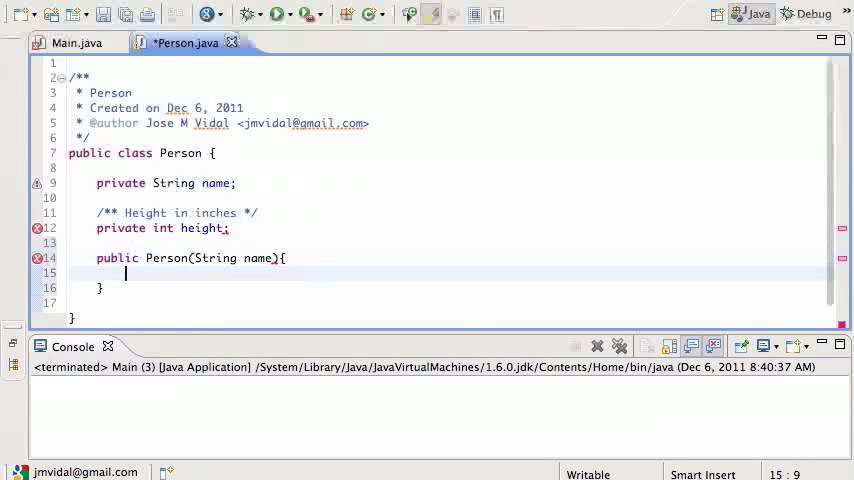
{"action": "type", "text": "this.name = naem"}
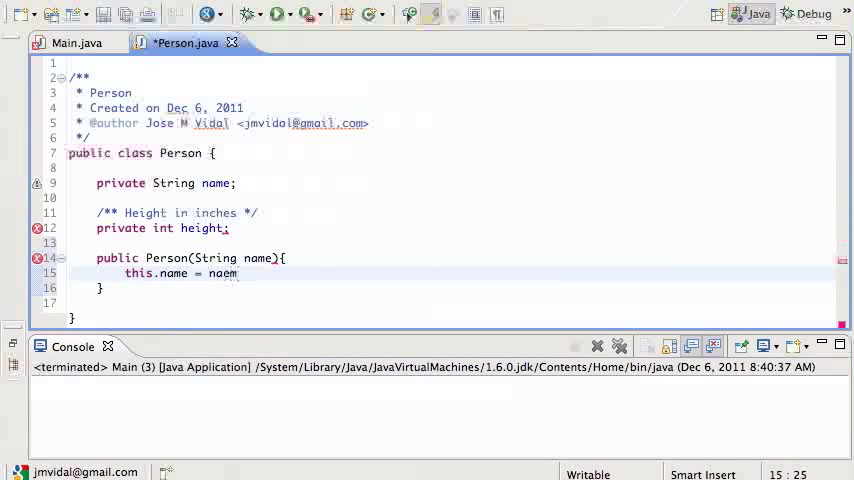
{"action": "type", "text": "name;"}
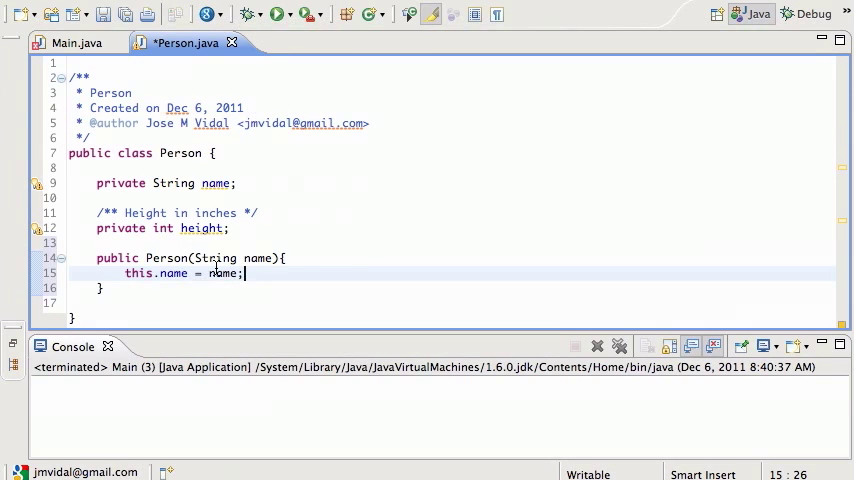
- Comment the constructor: no return type, same name as the class; rename its parameter to n
{"action": "type", "text": "//c"}
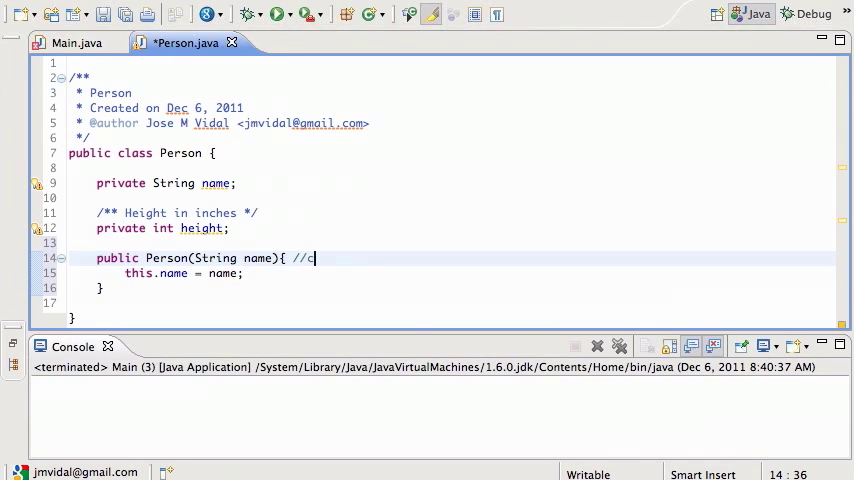
{"action": "type", "text": "onstructor"}
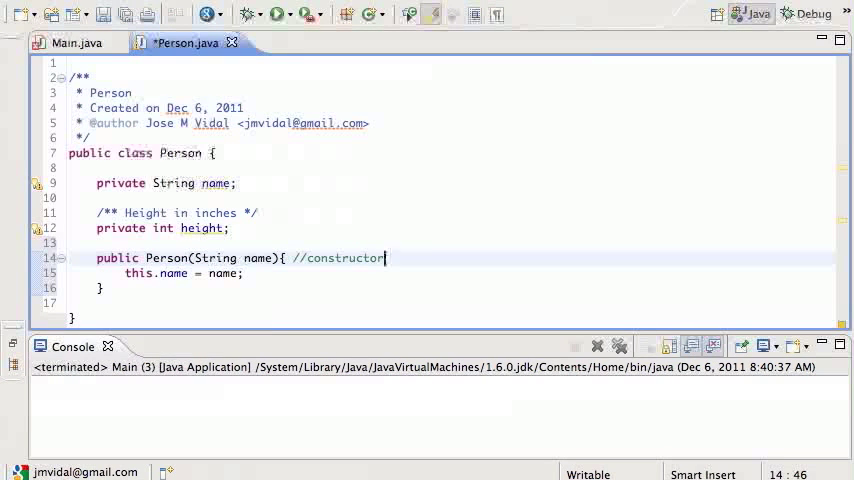
{"action": "type", "text": "(no return typ"}
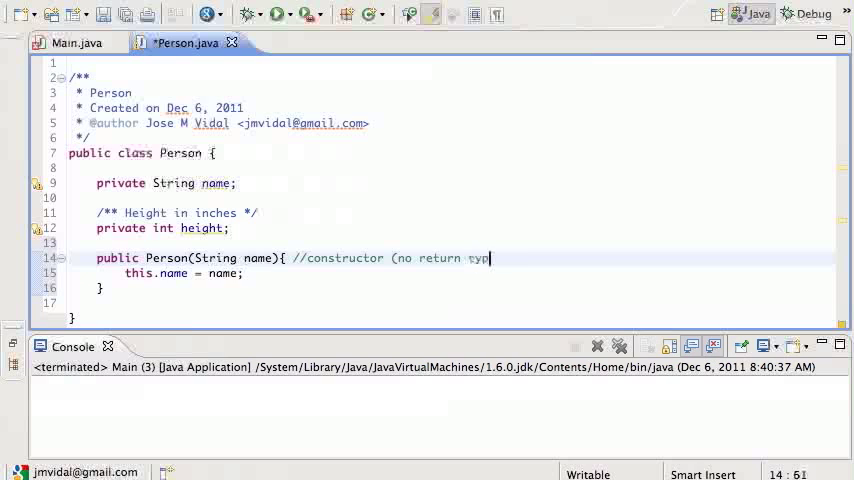
{"action": "type", "text": ", name"}
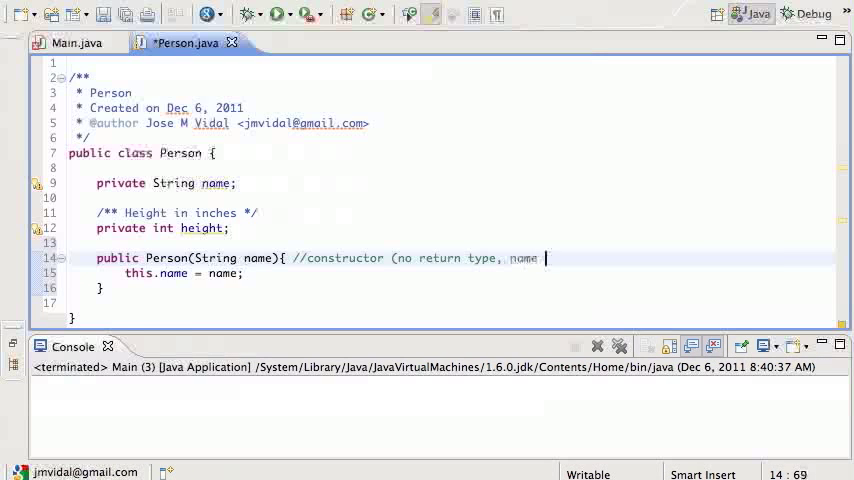
{"action": "type", "text": "it the same as the class name"}
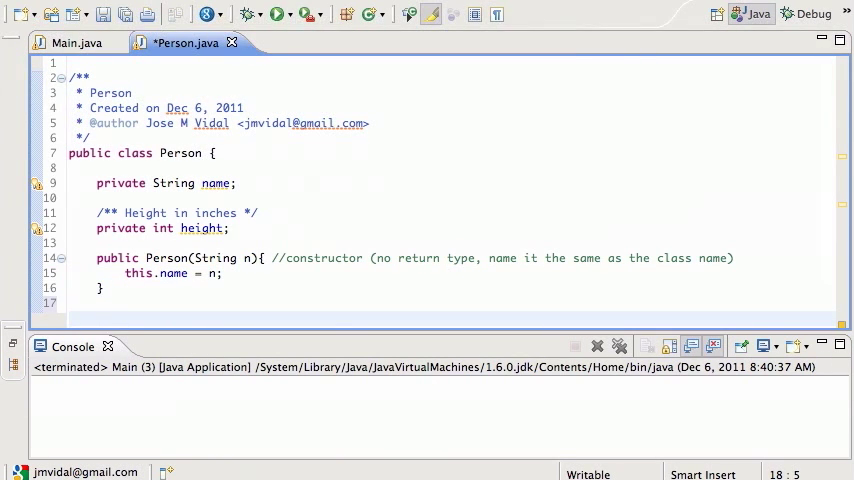
- Add toString() returning name + " " + height + "in" and save
{"action": "type", "text": "public"}
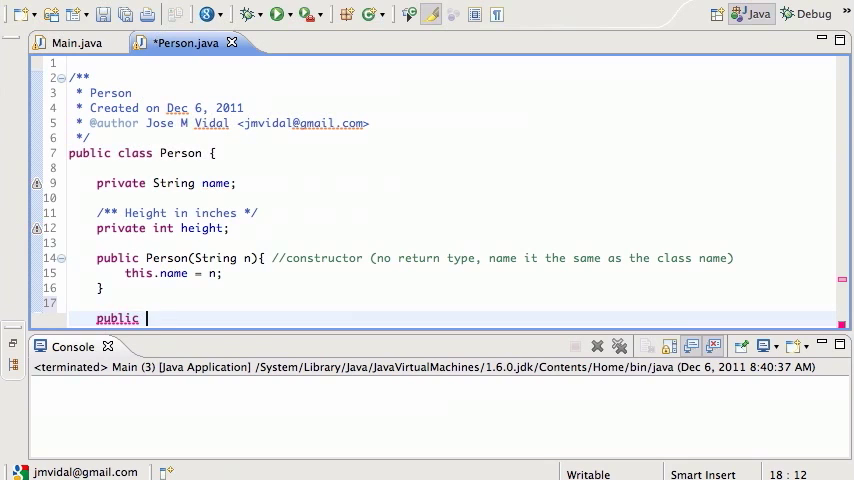
{"action": "type", "text": "String toSt"}
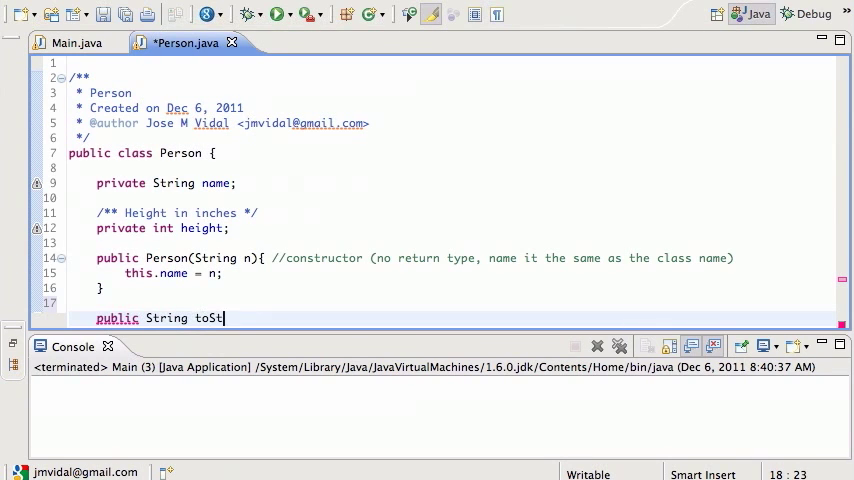
{"action": "type", "text": "ring(){"}
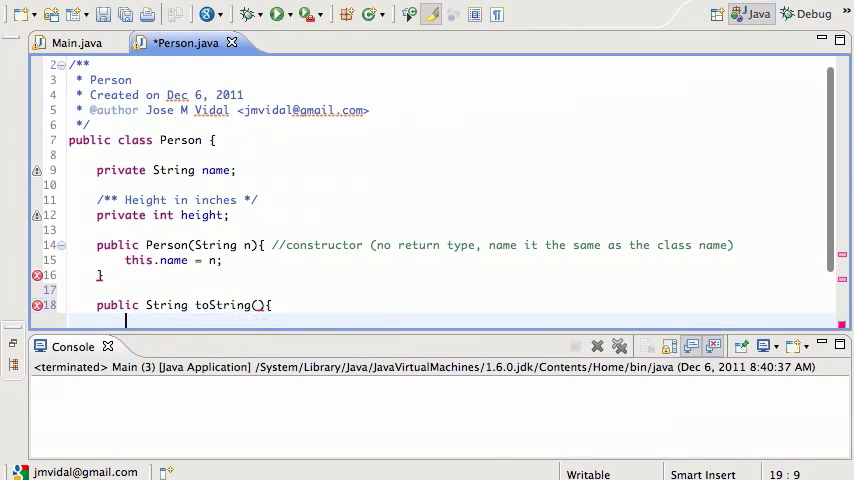
{"action": "type", "text": "return name + \" \" + ag"}
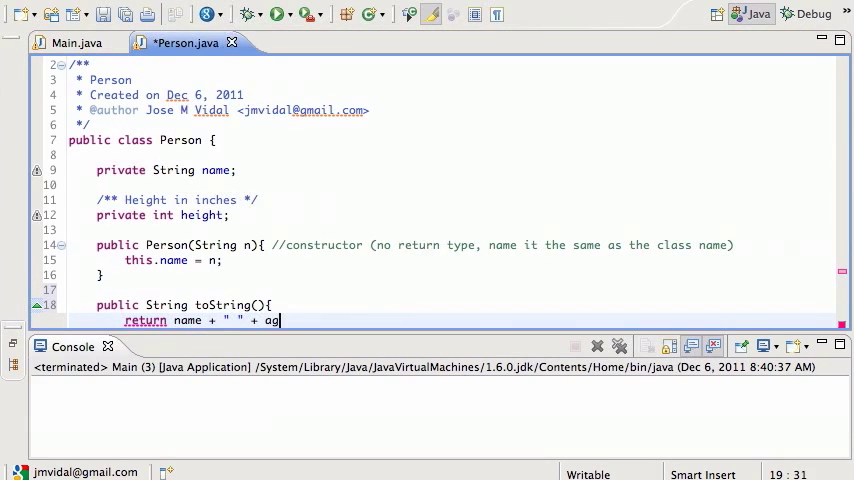
{"action": "type", "text": "height"}
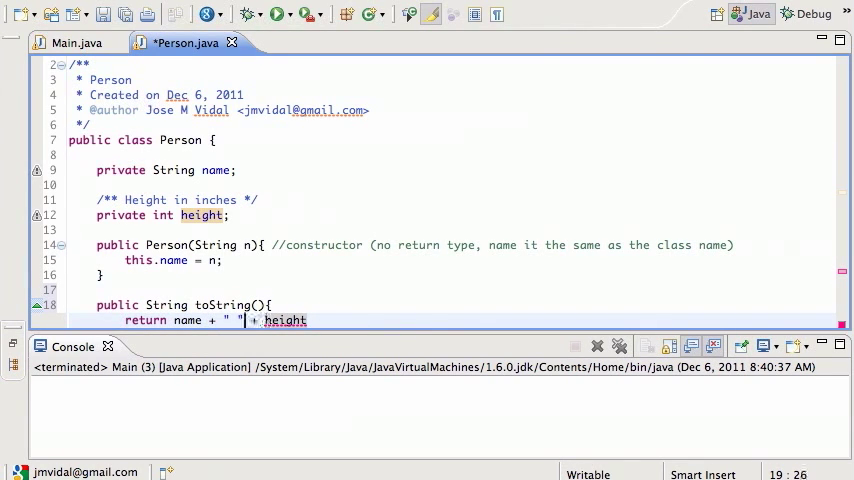
{"action": "type", "text": "+ \"\""}
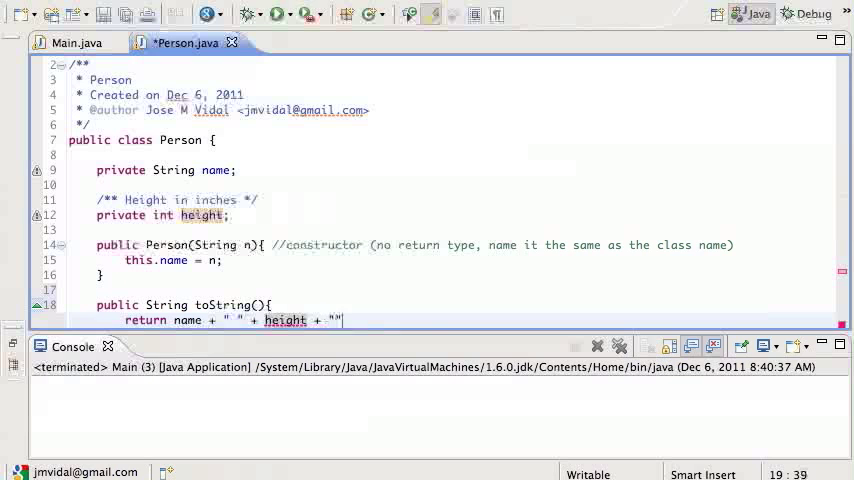
{"action": "type", "text": "in"}
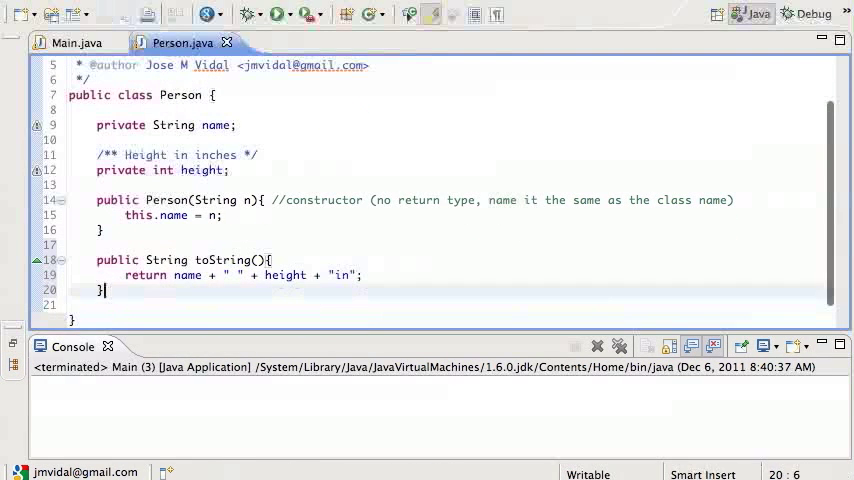
- Add System.out.println(p); to Main and run it, printing Arthur Dent 0in
{"action": "left_click", "coordinate": [75, 42]}
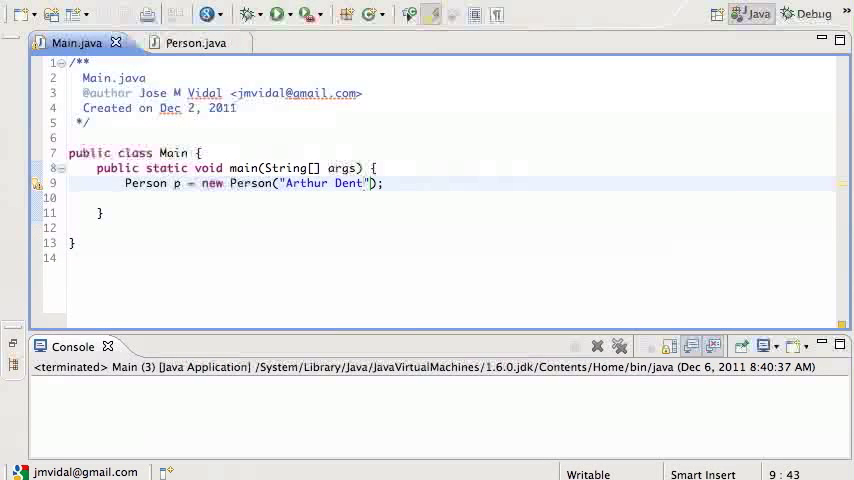
{"action": "type", "text": "sysout"}
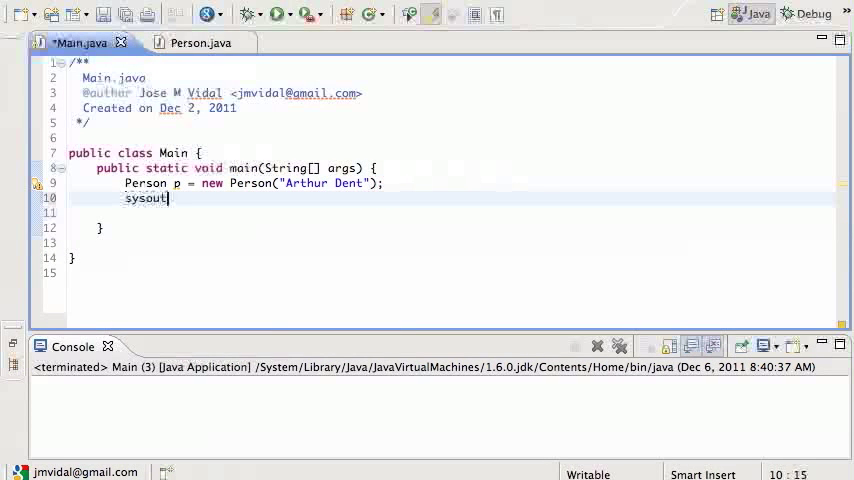
{"action": "type", "text": "System.out.println(p);"}
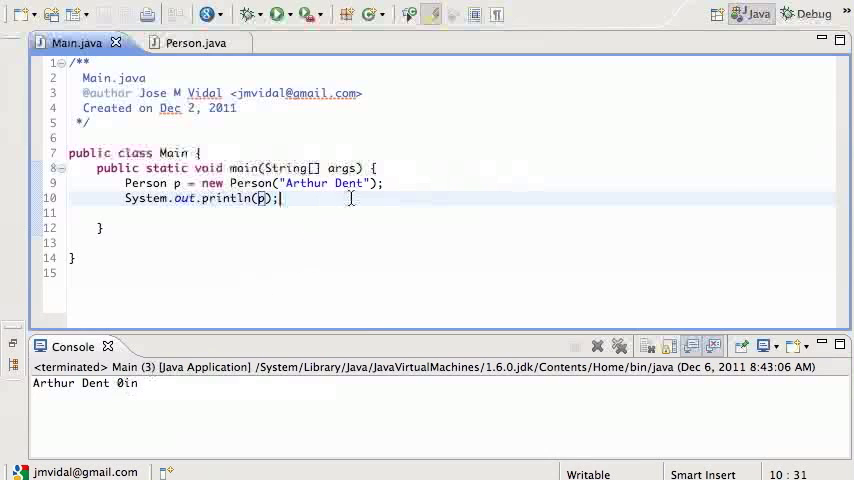
{"action": "left_click", "coordinate": [182, 42]}
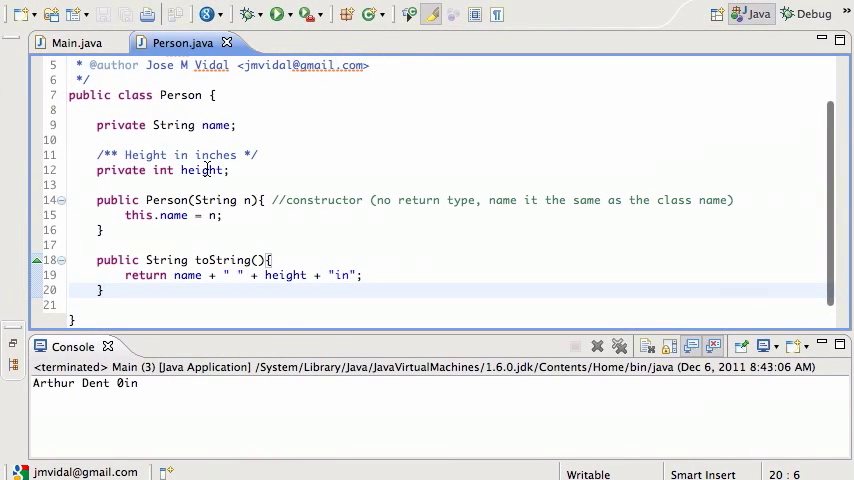
{"action": "mouse_move", "coordinate": [339, 172]}
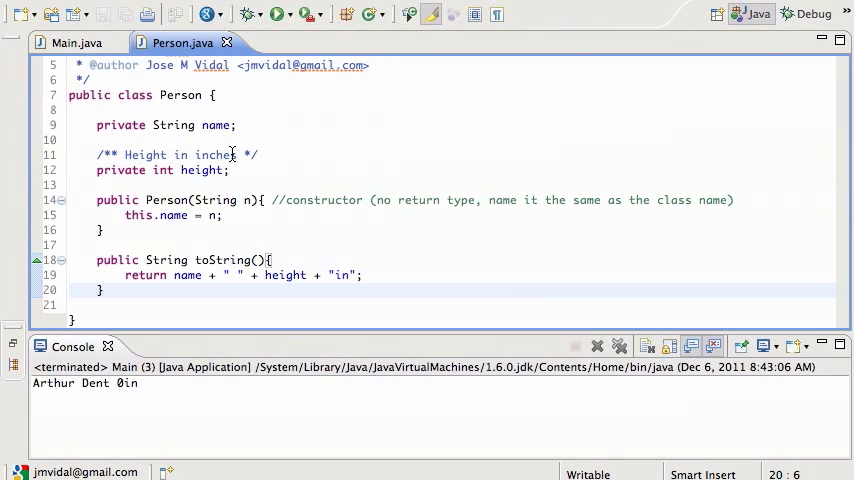
- Begin a new public declaration on a line below the first constructor
{"action": "left_click", "coordinate": [104, 290]}
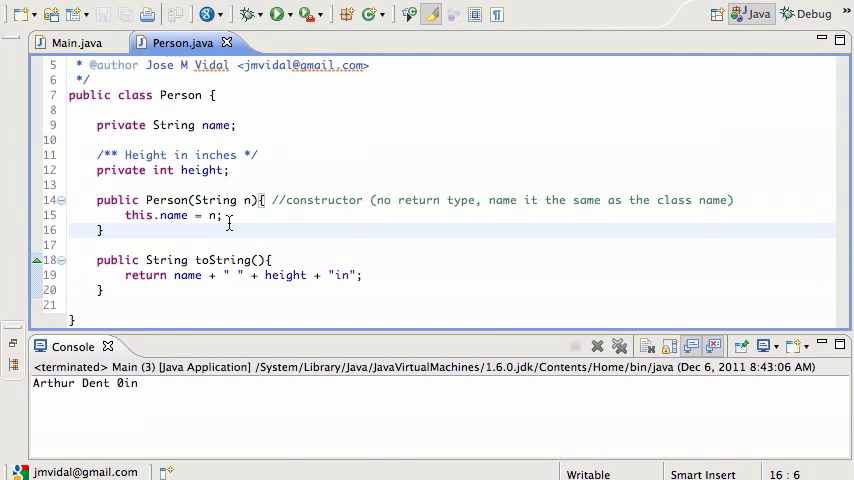
{"action": "type", "text": "public Person(String n"}
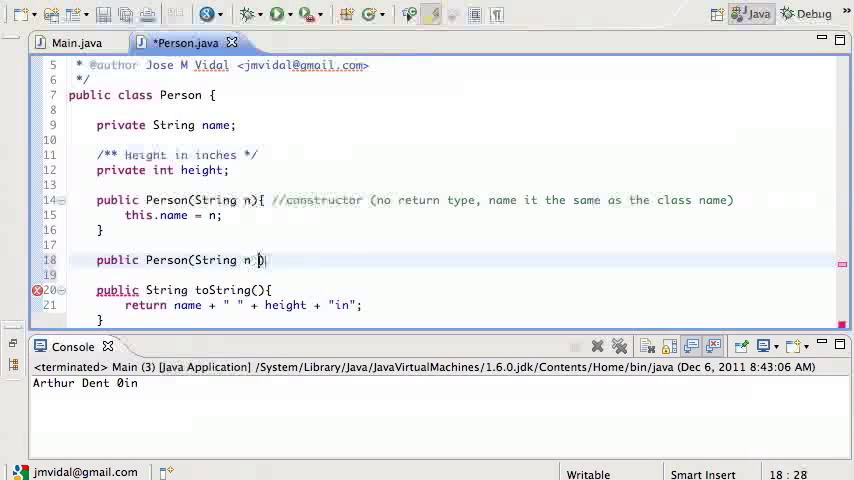
- Complete Person(String name, int height) assigning both name and height fields
{"action": "type", "text": "ame, i"}
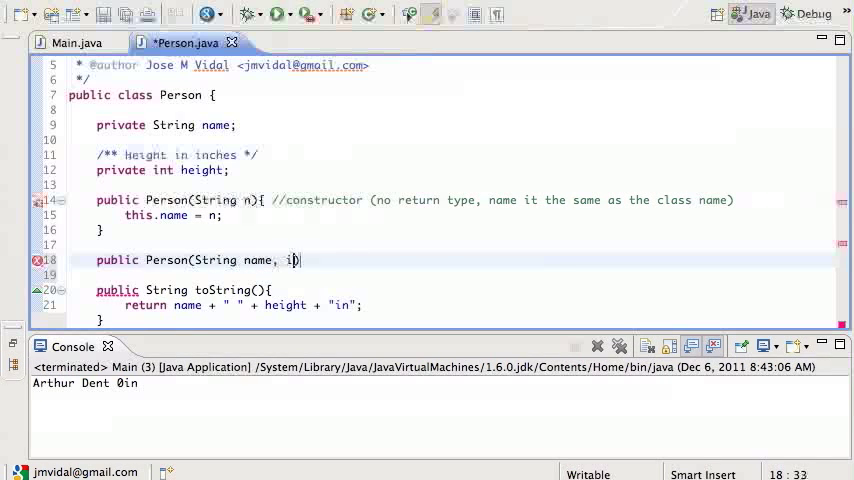
{"action": "type", "text": "nt height) {"}
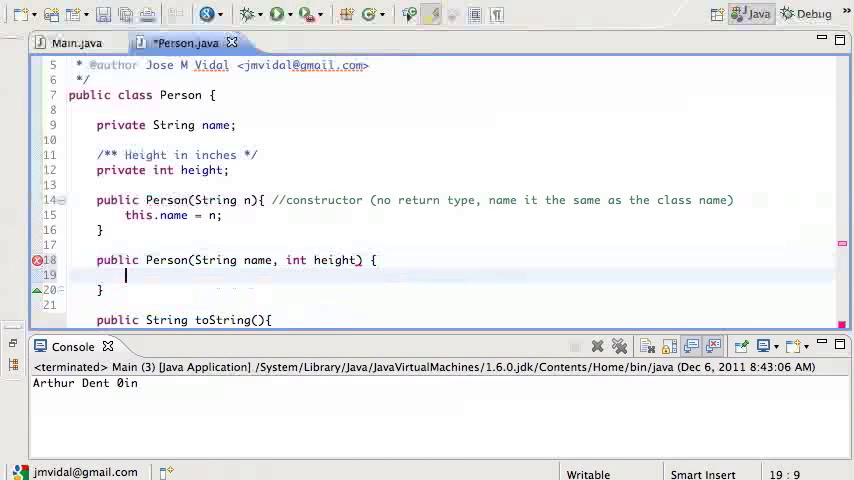
{"action": "type", "text": "this.name = name;"}
{"action": "type", "text": "this.height = height;"}
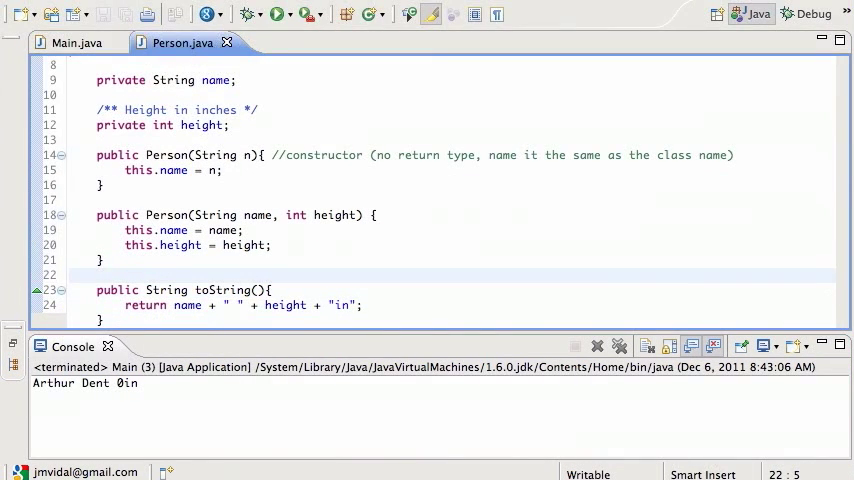
- Pass height 72 to new Person("Arthur Dent", 72) in Main, giving Arthur Dent 72in
{"action": "left_click", "coordinate": [75, 42]}
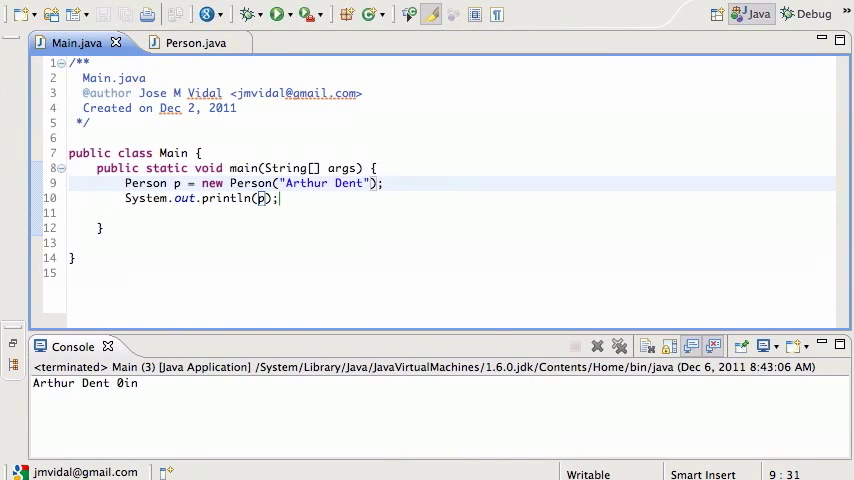
{"action": "type", "text": ","}
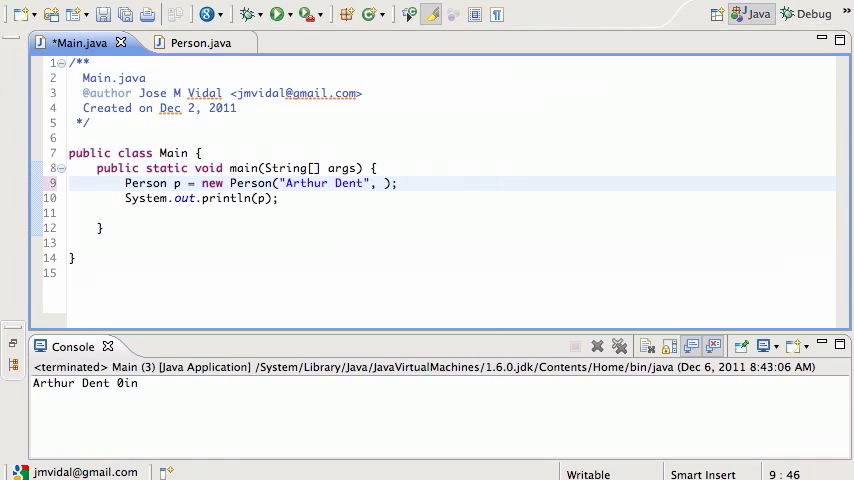
{"action": "type", "text": "7"}
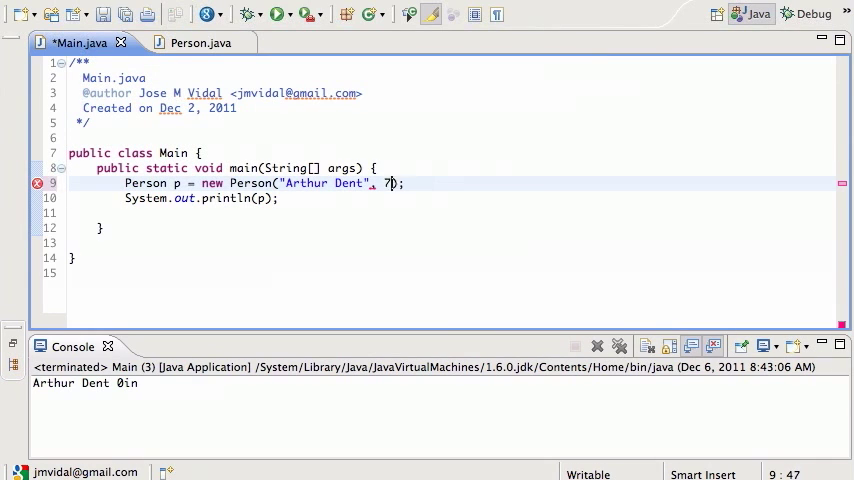
{"action": "type", "text": "2"}
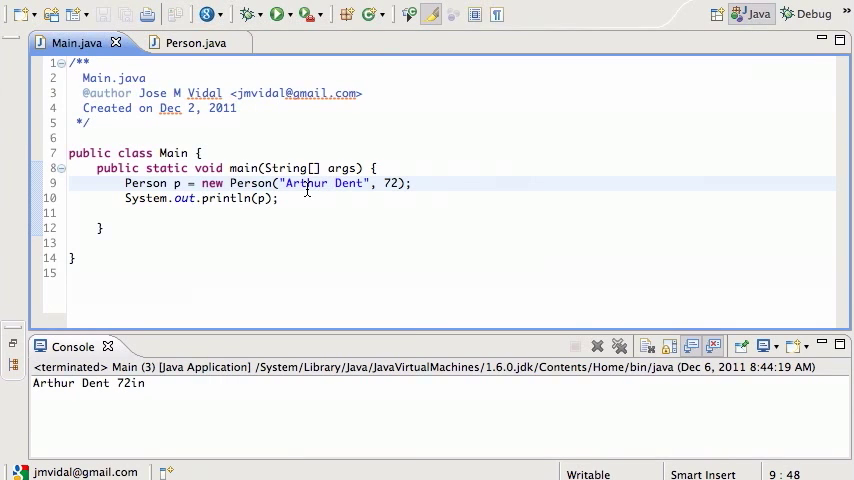
{"action": "left_click", "coordinate": [183, 42]}
{"action": "type", "text": "/** name is"}
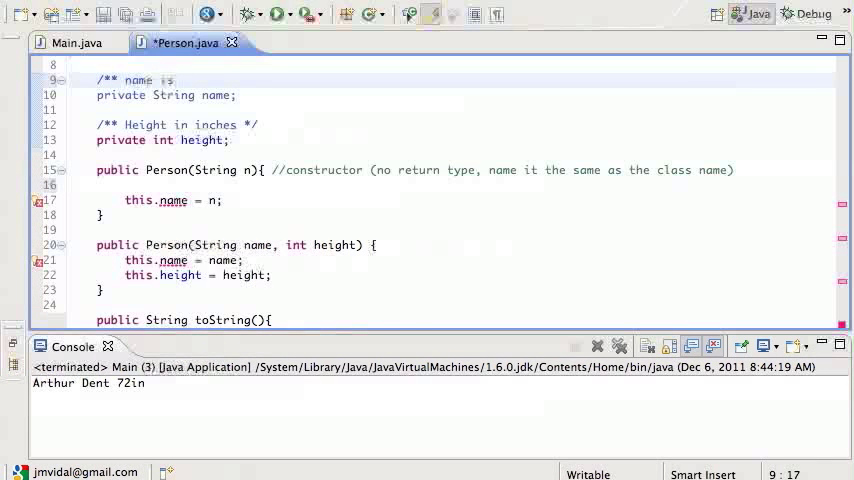
- Document the name field as 'ALL CAPS' and make the constructor store n.toUpperCase()
{"action": "type", "text": "ALL CAPS"}
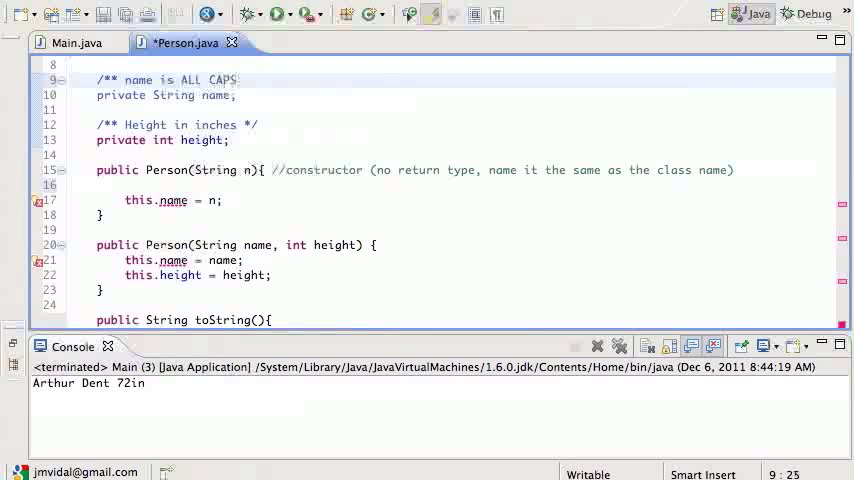
{"action": "type", "text": "*/"}
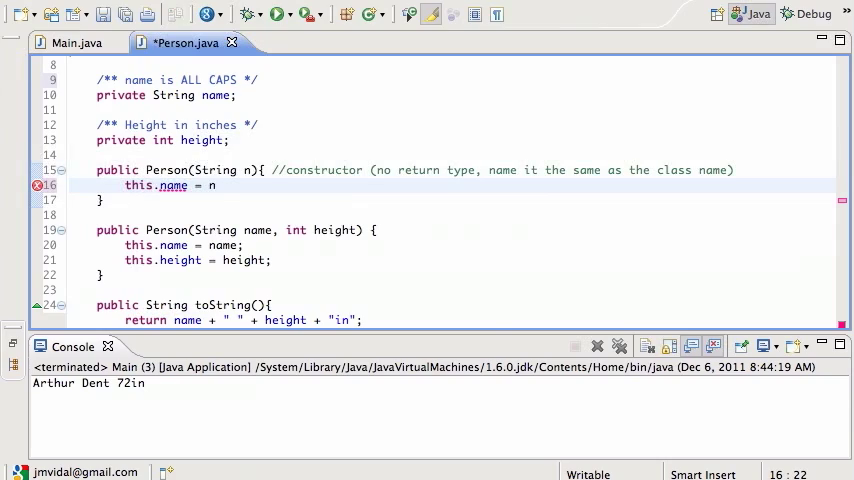
{"action": "type", "text": "."}
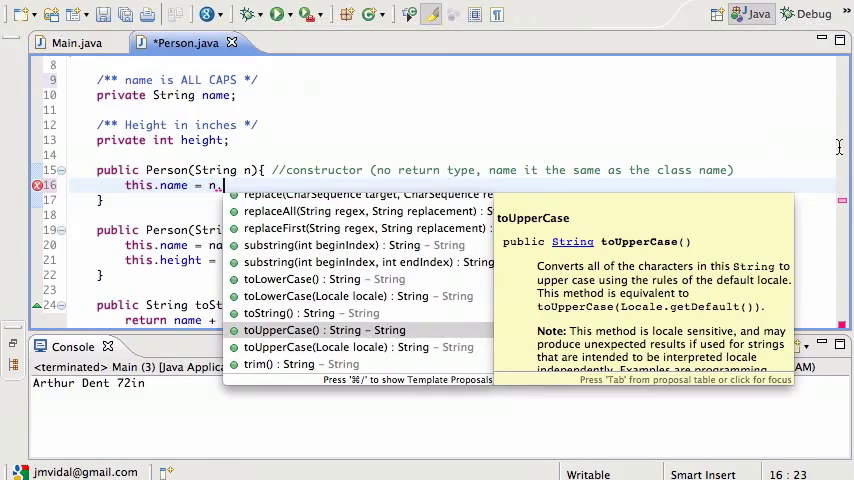
{"action": "mouse_move", "coordinate": [628, 284]}
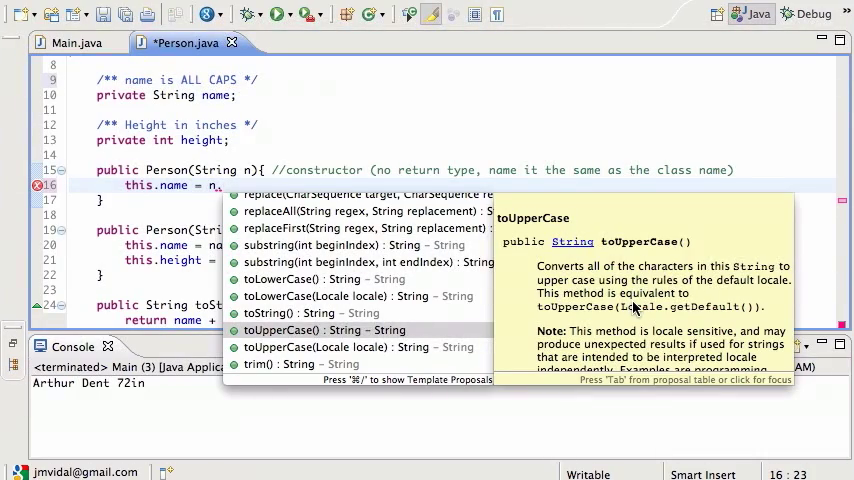
{"action": "left_click", "coordinate": [315, 330]}
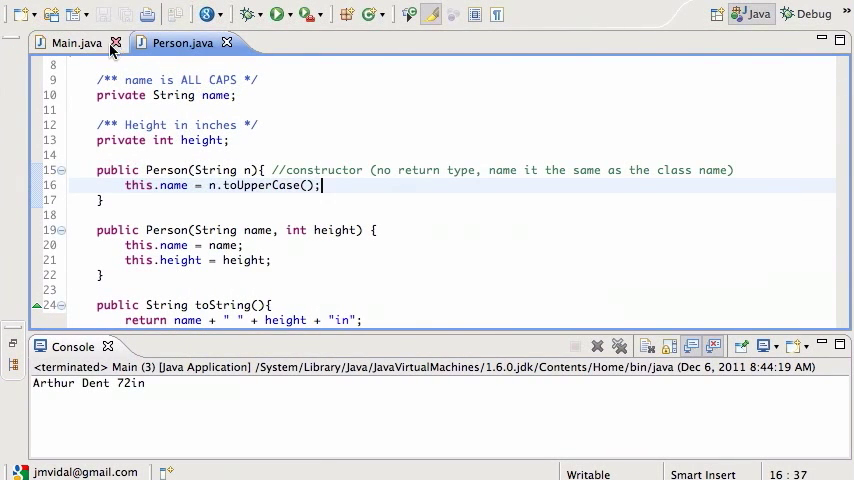
- In Main.java, restore 72 as the height argument of new Person
{"action": "left_click", "coordinate": [75, 43]}
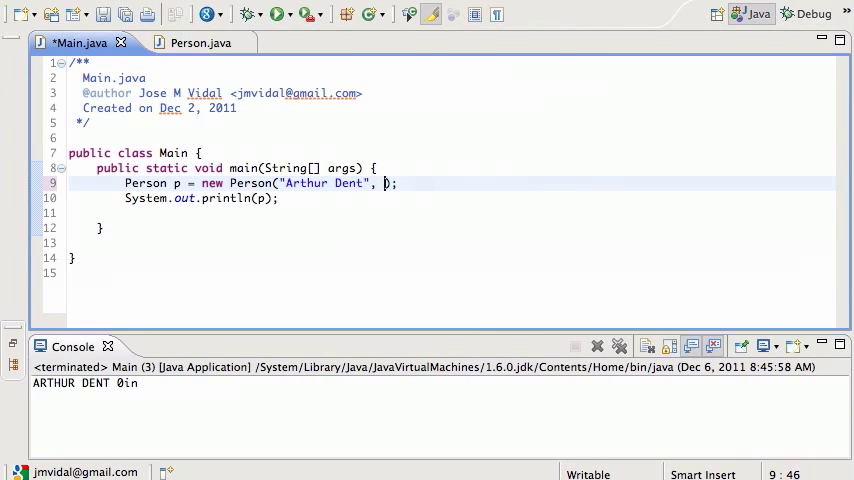
{"action": "type", "text": "72"}
{"action": "type", "text": "this("}
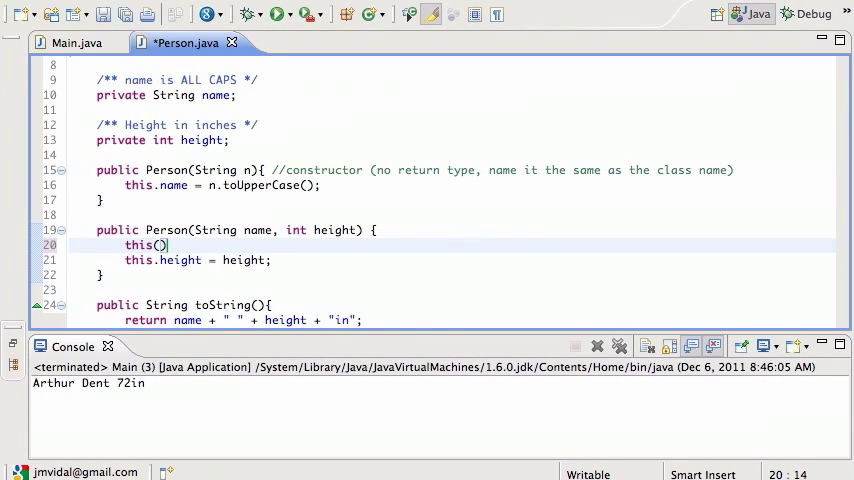
- Replace the name assignment with this(name); commented 'calls the 1-argument constructor'
{"action": "type", "text": "name"}
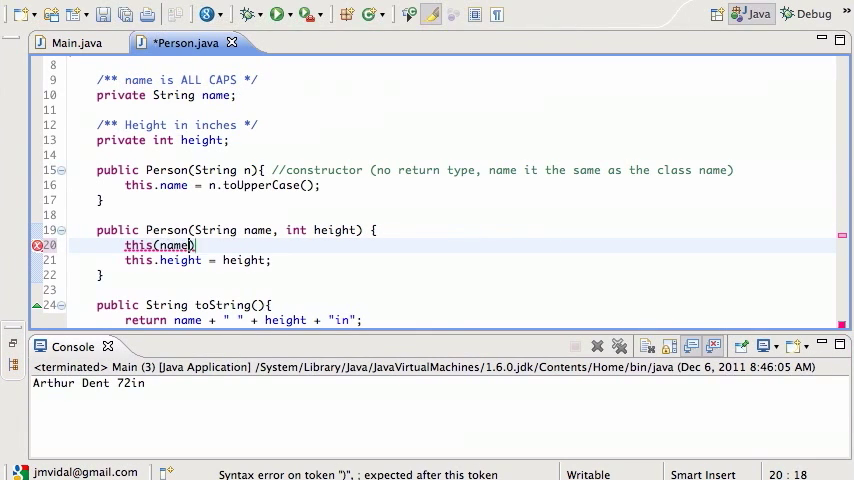
{"action": "type", "text": ";"}
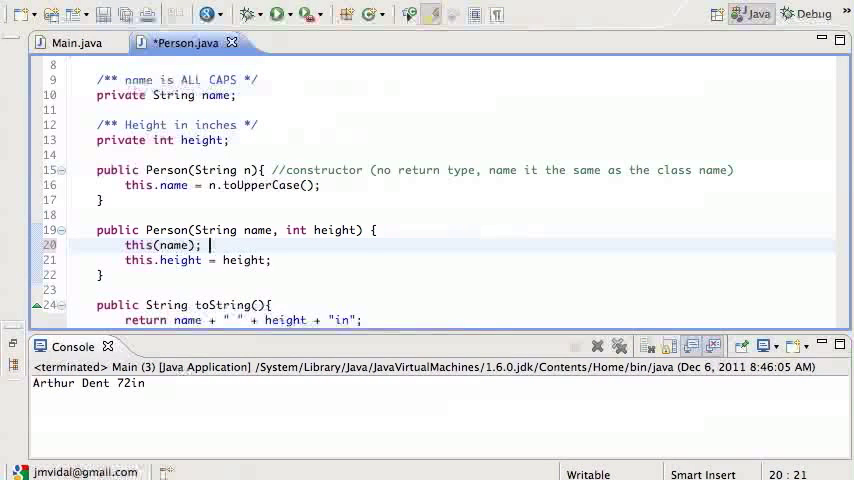
{"action": "type", "text": "//"}
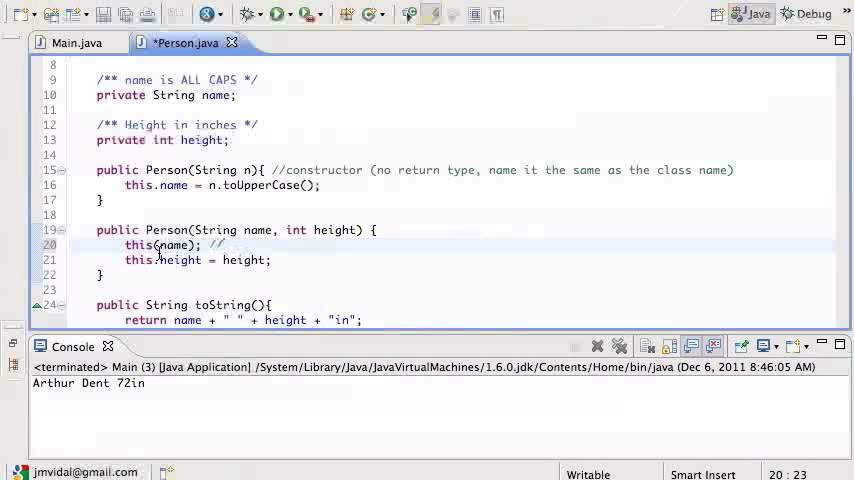
{"action": "type", "text": "calls the"}
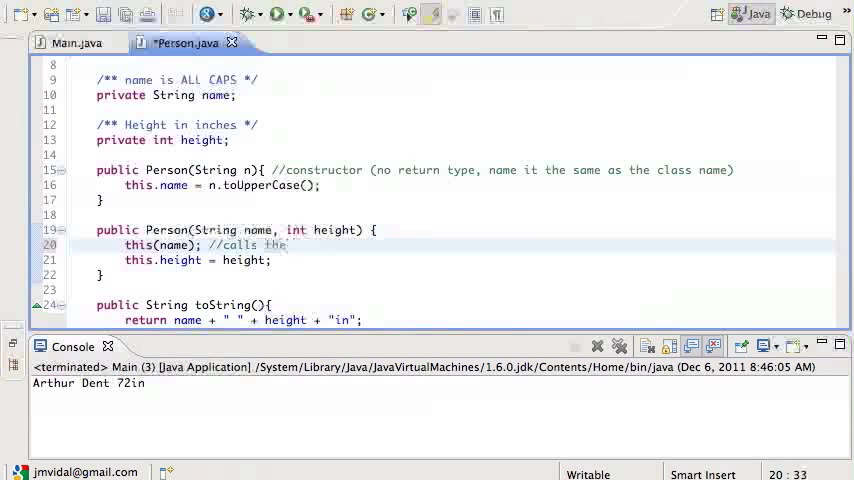
{"action": "type", "text": "1-argument const"}
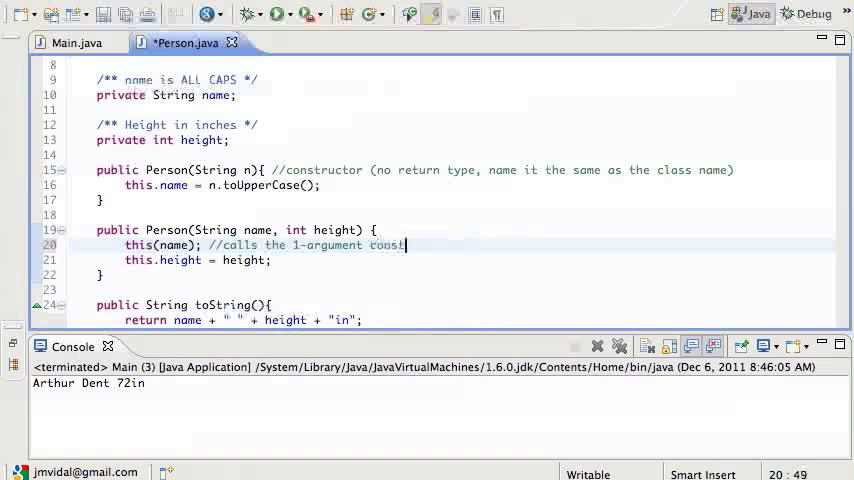
{"action": "type", "text": "ructor"}
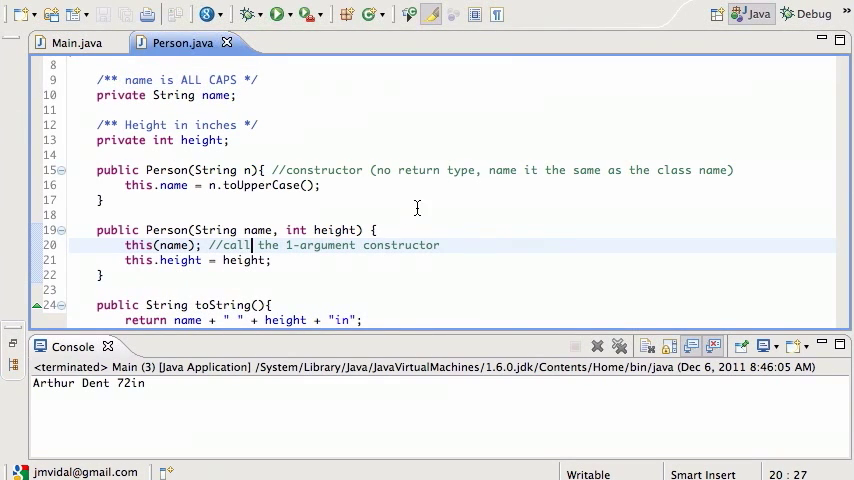
- Run Main to confirm ARTHUR DENT 72in, then return to Person.java's constructor comment
{"action": "left_click", "coordinate": [75, 42]}
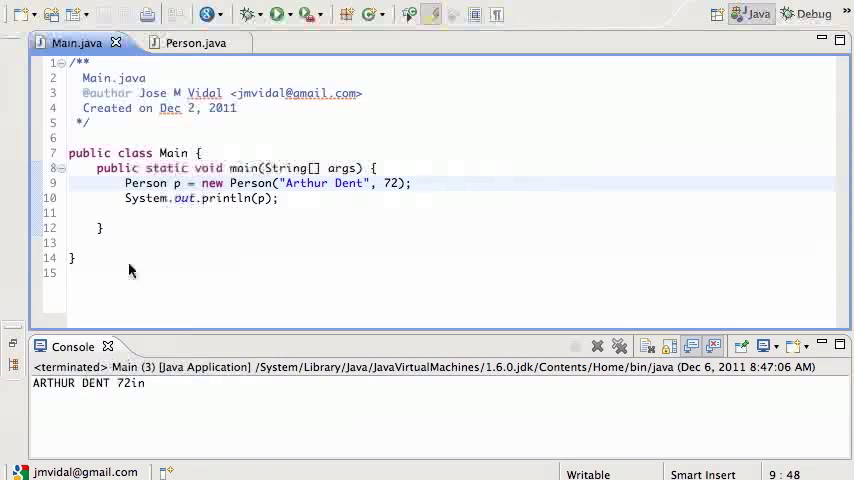
{"action": "left_click", "coordinate": [183, 42]}
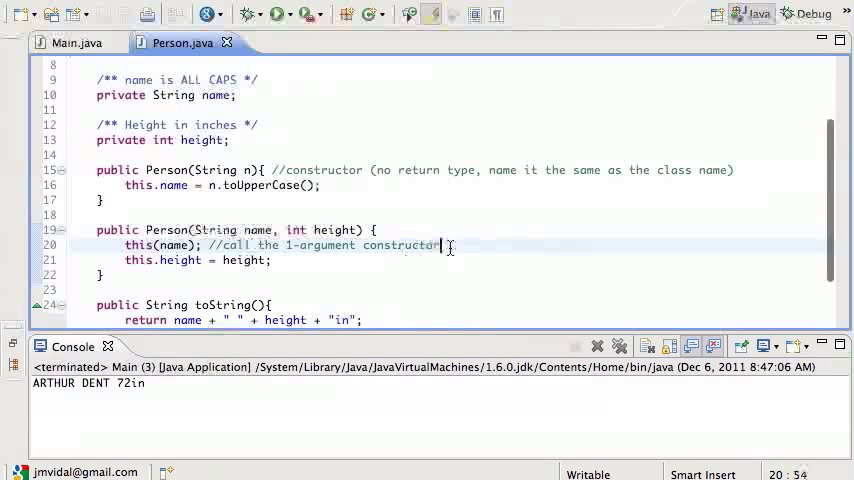
{"action": "left_click", "coordinate": [334, 185]}
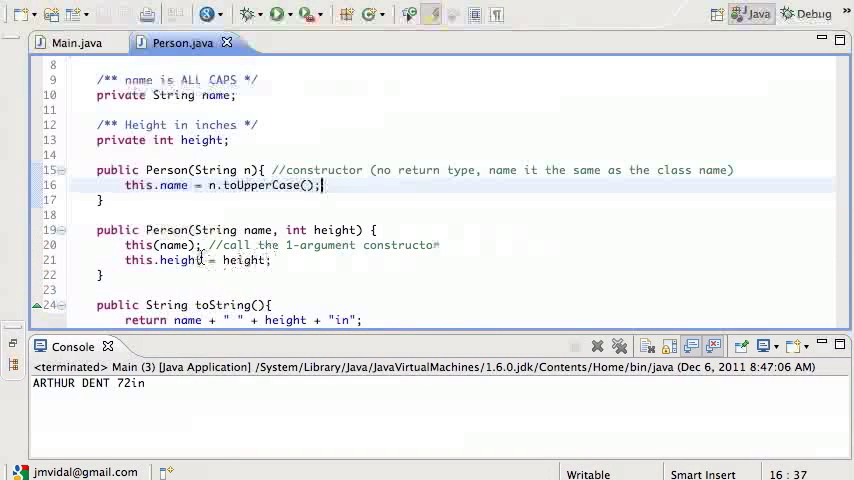
{"action": "left_click", "coordinate": [103, 199]}
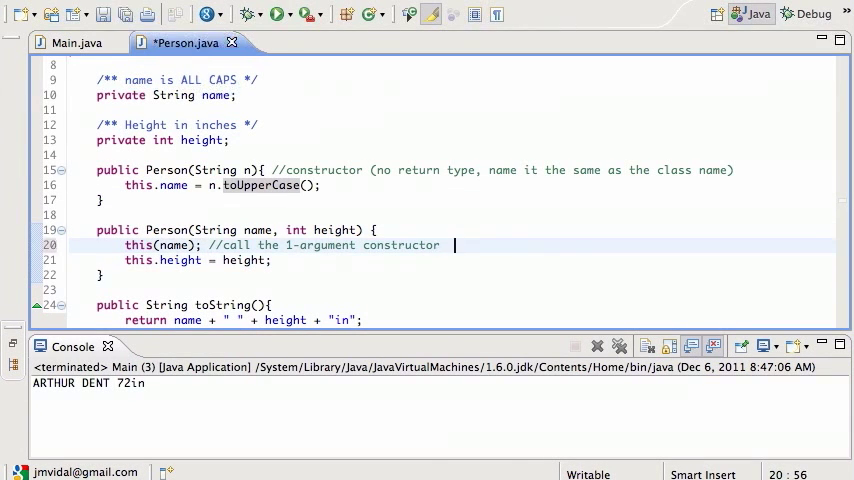
- Append 'DRY: Do NOT Repeat Yourself' to the this(name) comment and save
{"action": "type", "text": "DRY"}
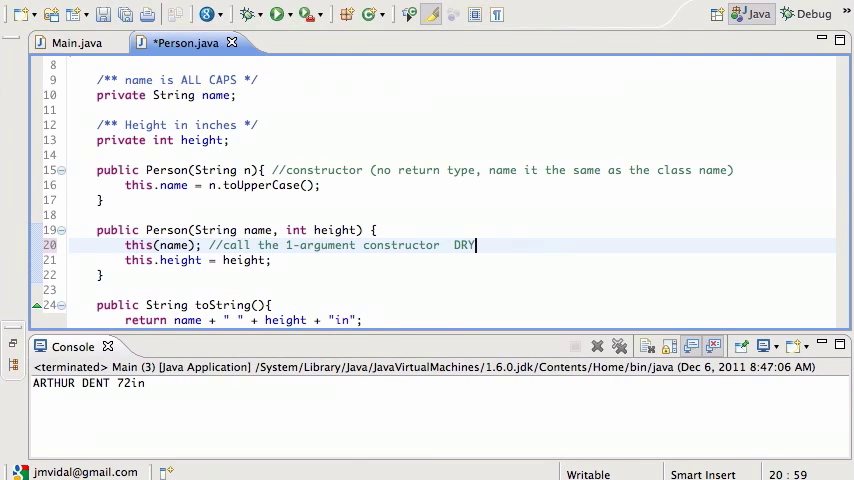
{"action": "type", "text": ": Do NOT"}
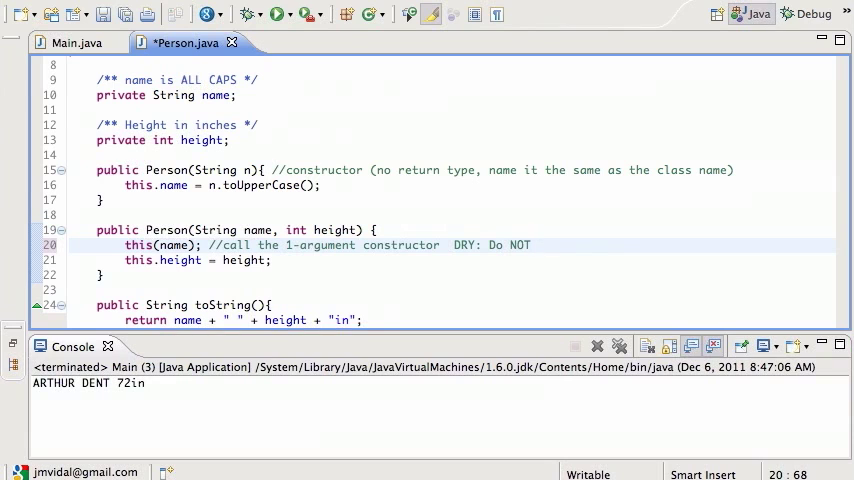
{"action": "type", "text": "Repeat Y"}
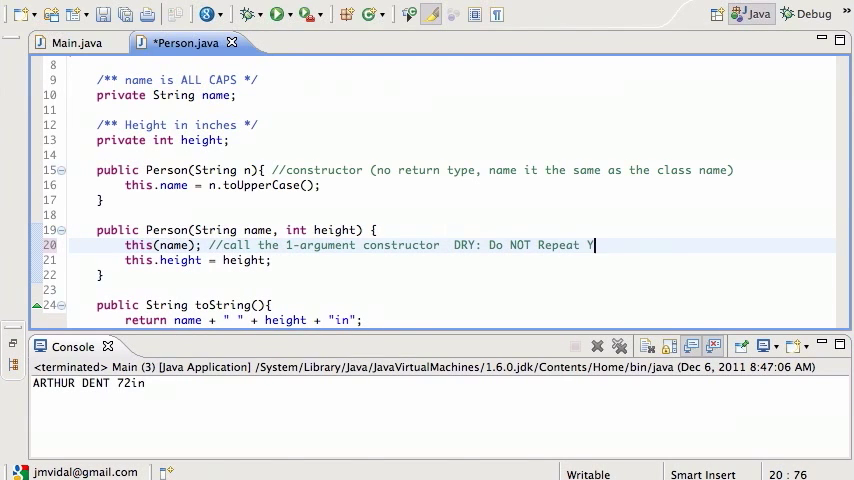
{"action": "type", "text": "ourself"}
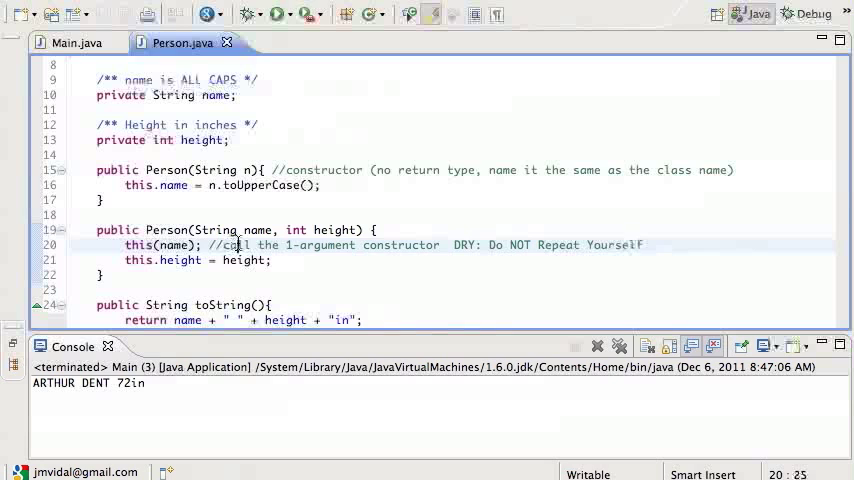
{"action": "mouse_move", "coordinate": [334, 229]}
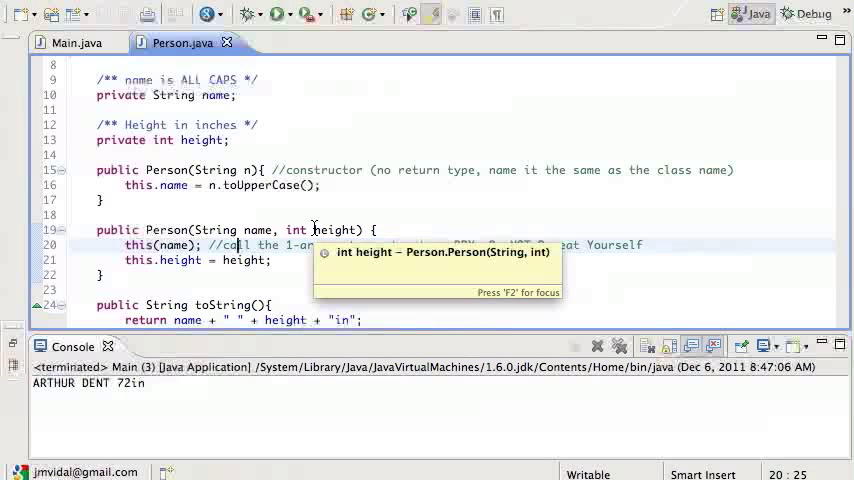